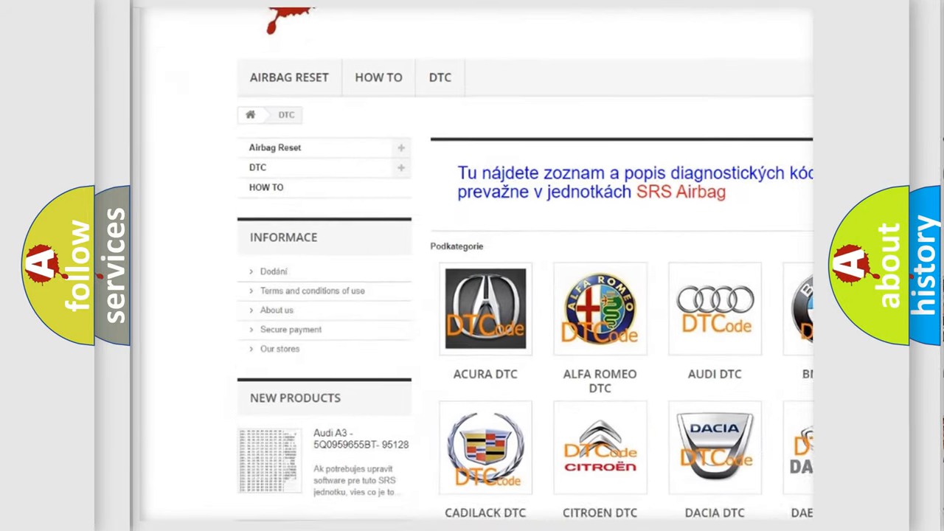
scroll(down, 3)
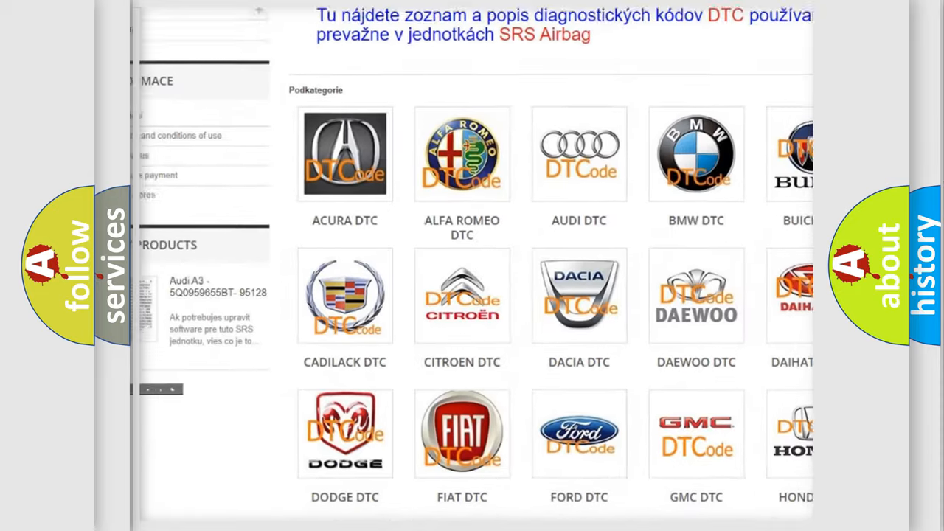
scroll(down, 3)
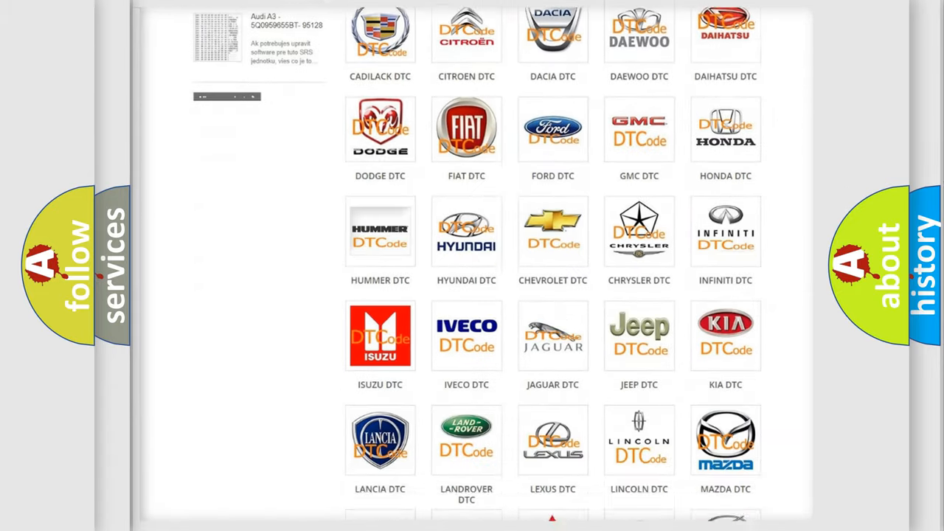
scroll(down, 3)
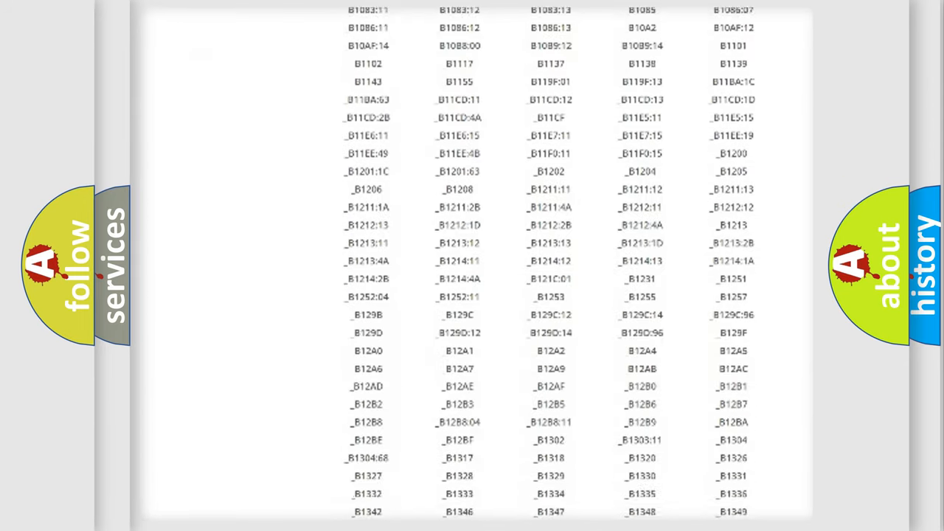
scroll(down, 3)
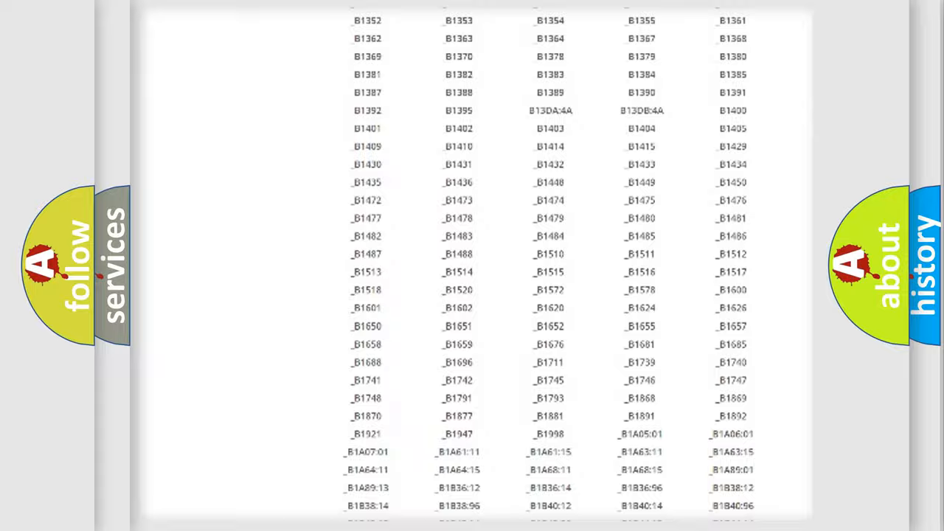